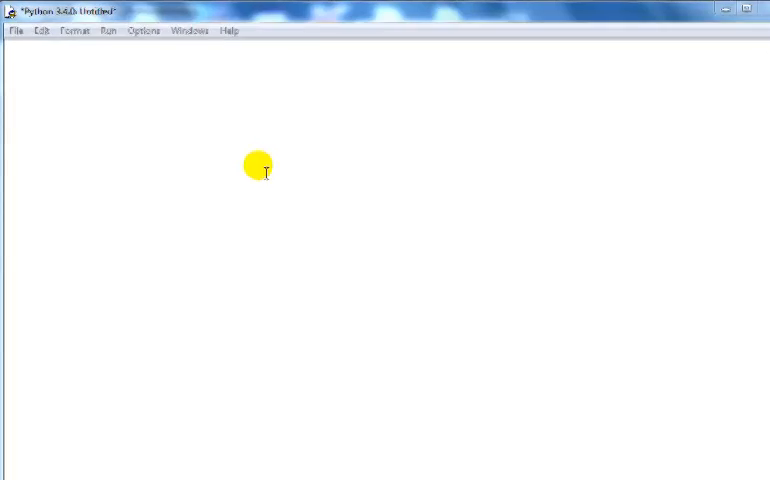
Write 'import time' and 'ticks = time.time()' in the new script.
type("import time")
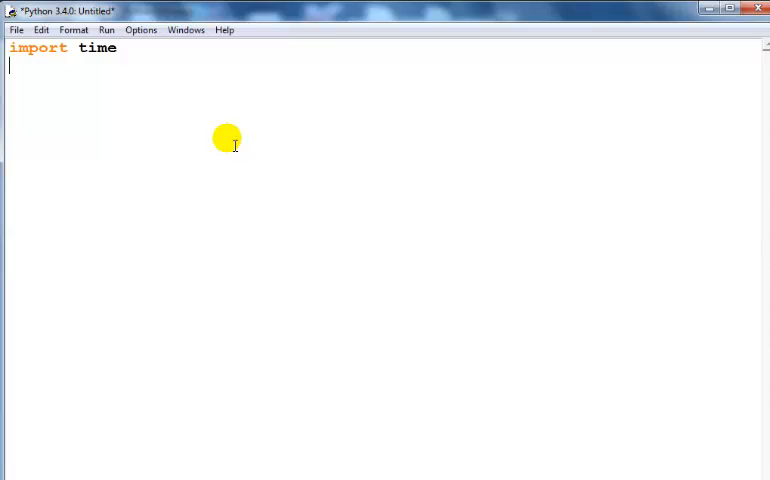
type("ti")
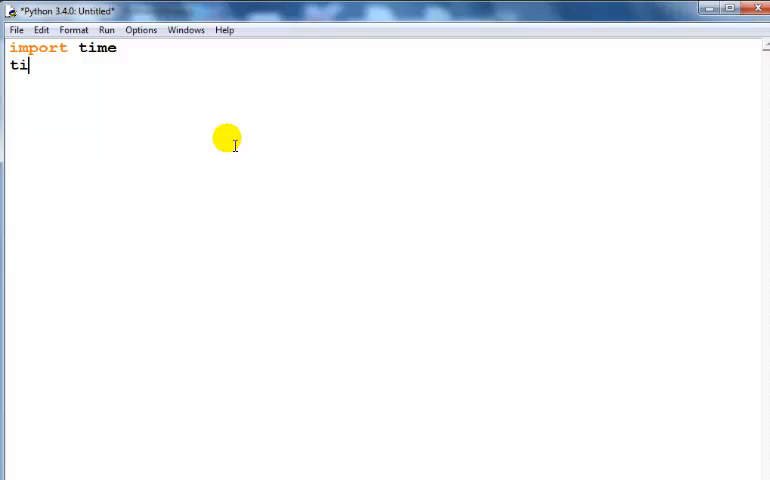
type("ck")
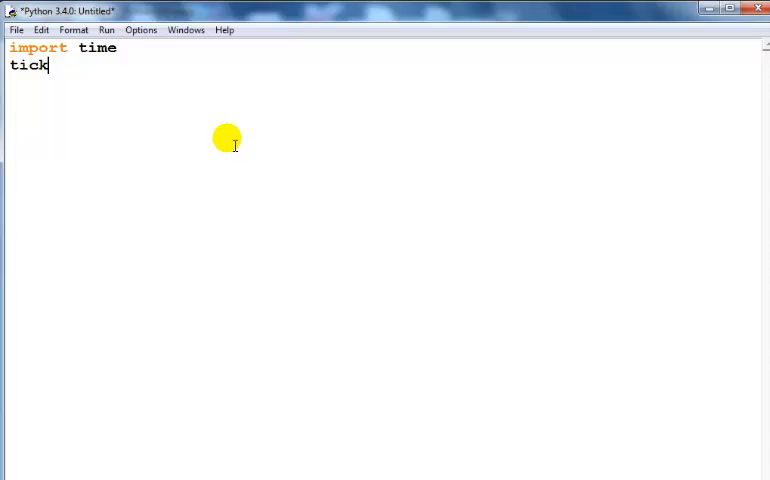
type("s =")
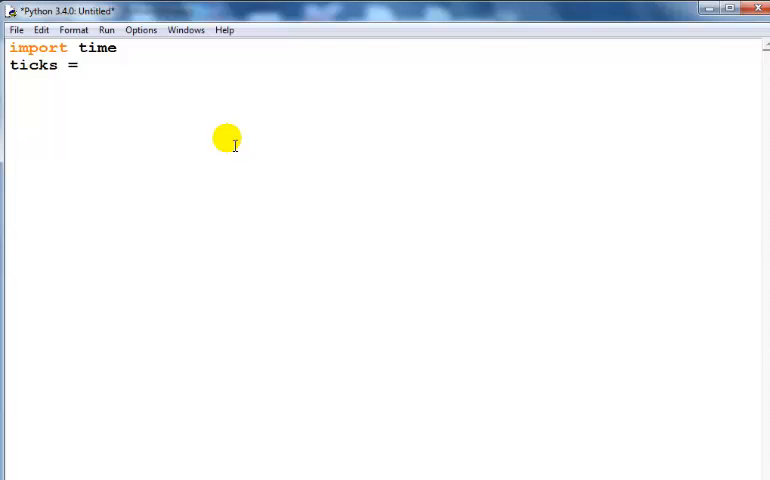
type("time.")
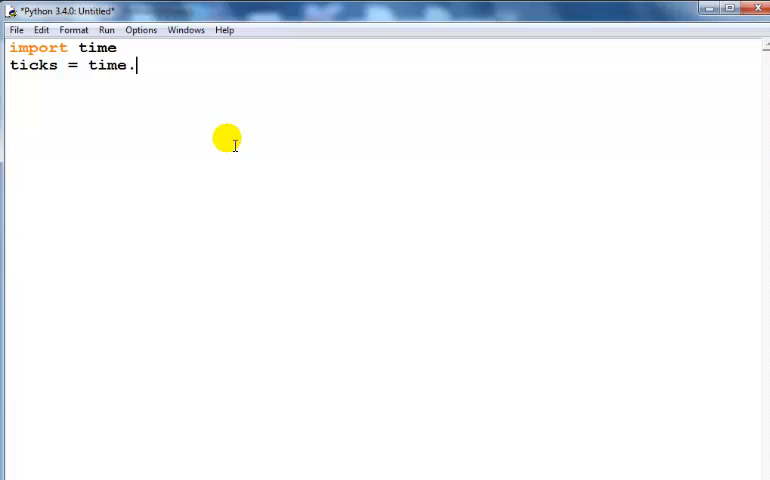
type("t")
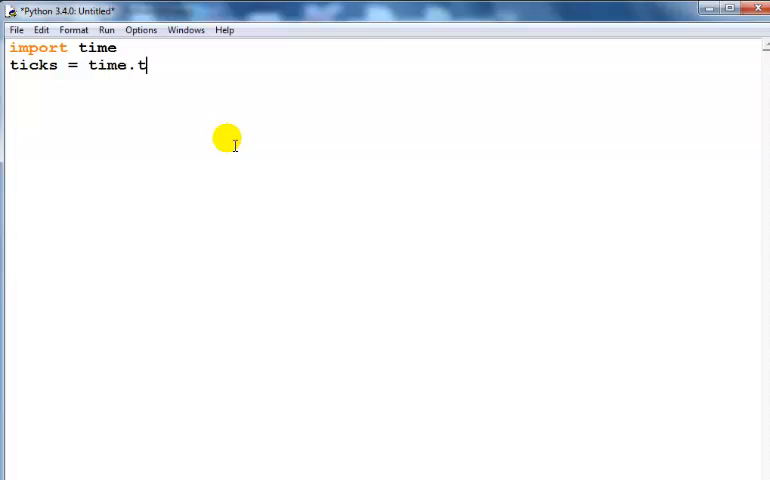
type("ime")
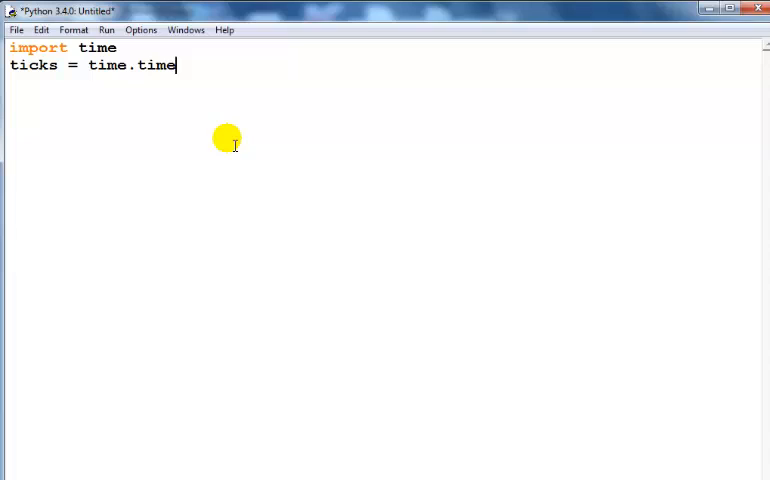
type("()")
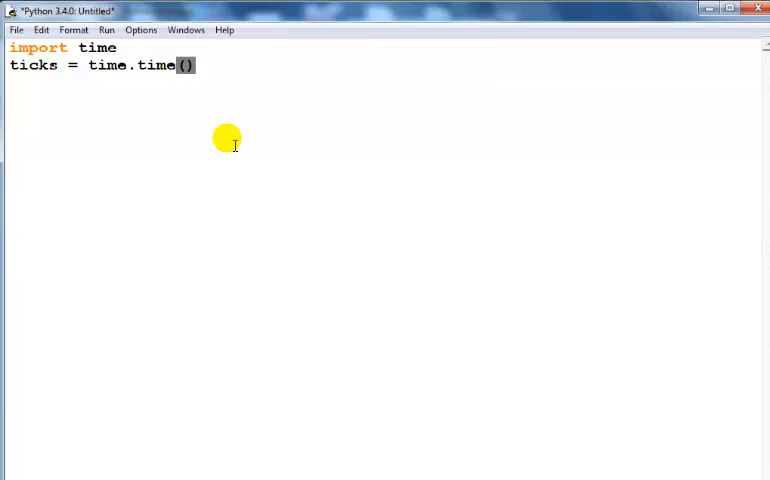
Add print("Number of ticks: ", ticks, "\n\n") to print the tick count.
type("P")
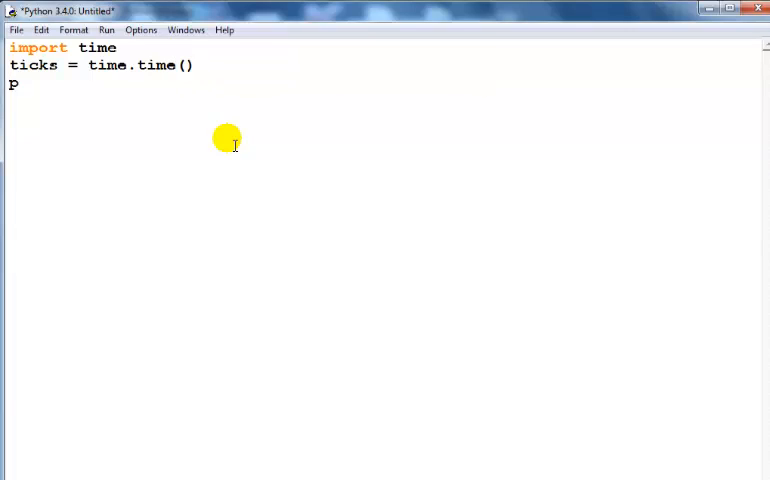
type("rint")
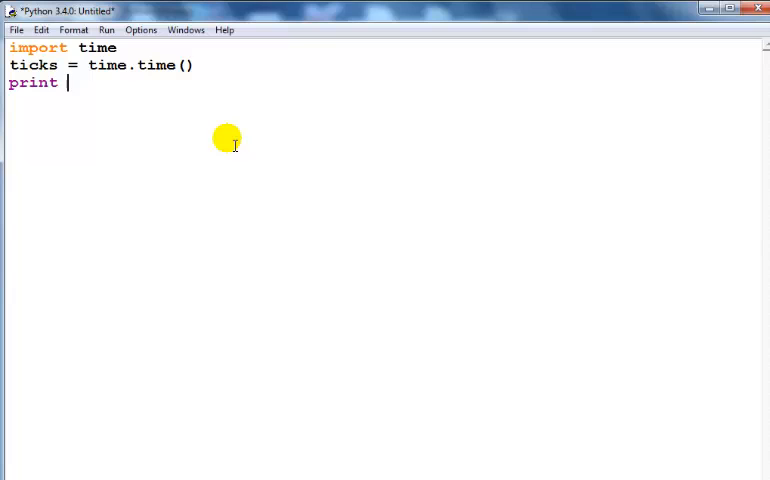
type("(")
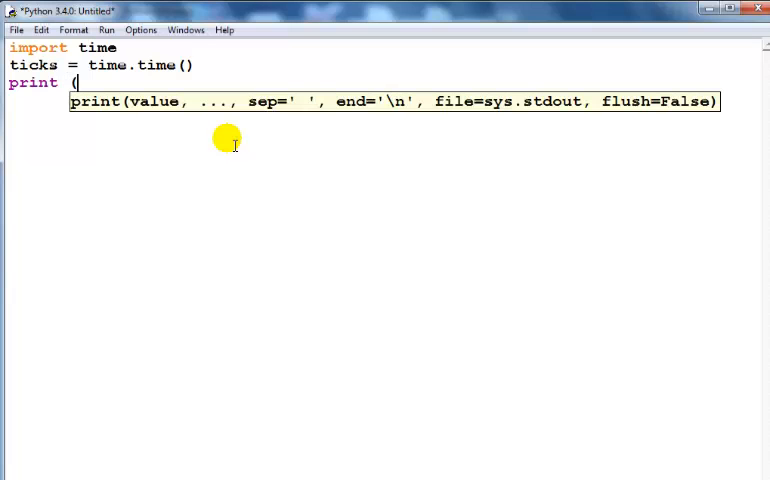
type("\"number of t")
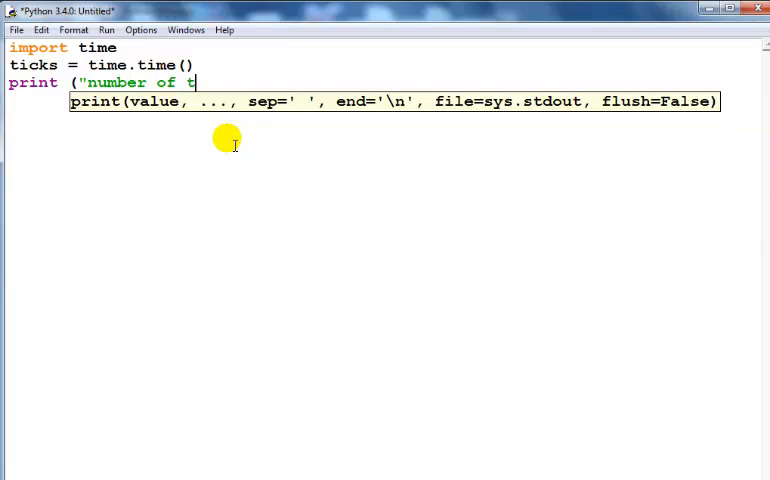
type("icks: \",")
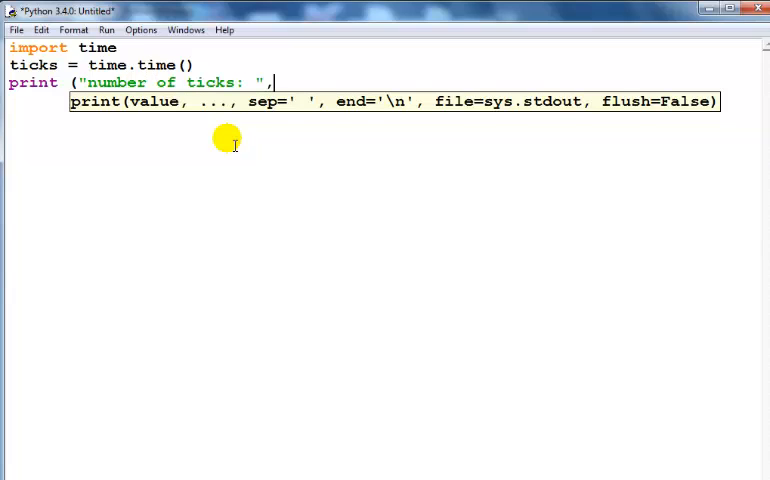
type("ti")
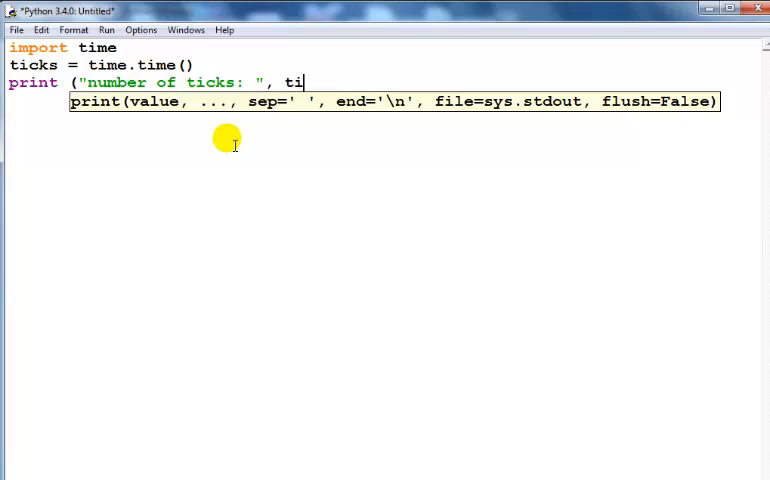
type("cks")
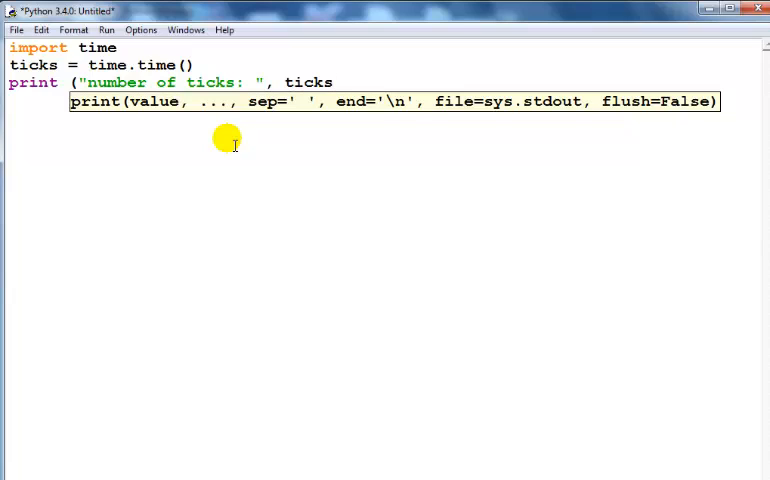
type(",")
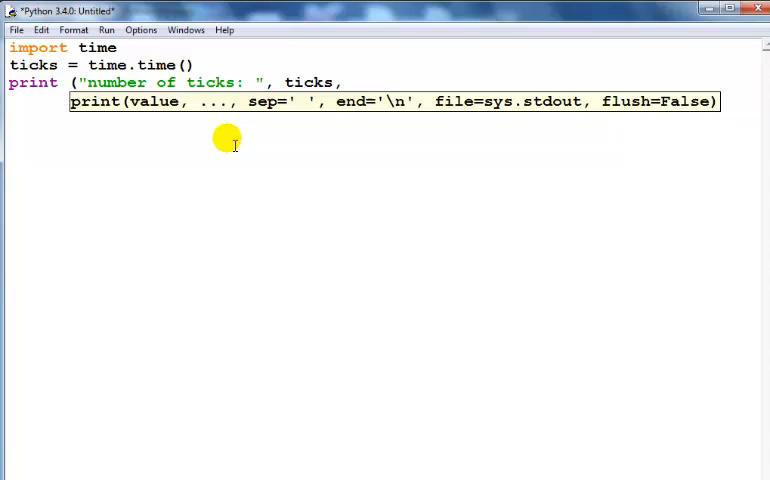
type("\"")
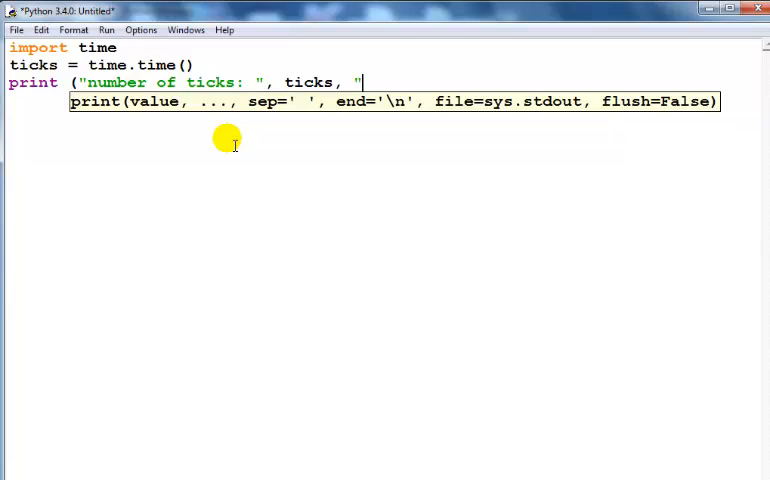
type("\\n\\")
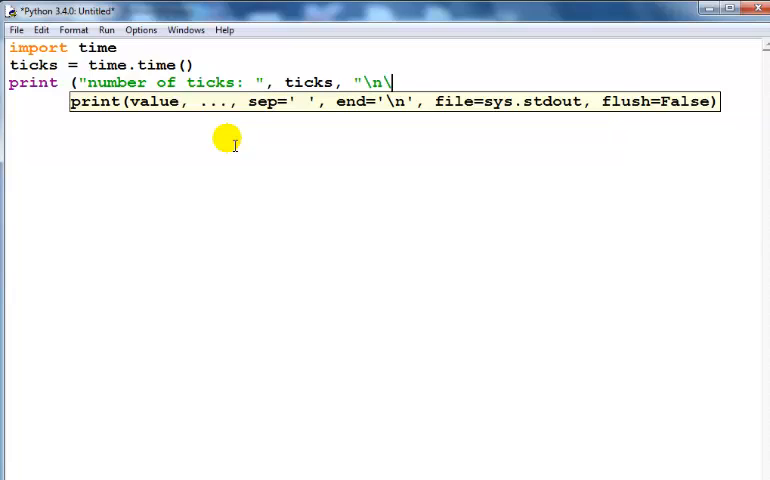
type("n)")
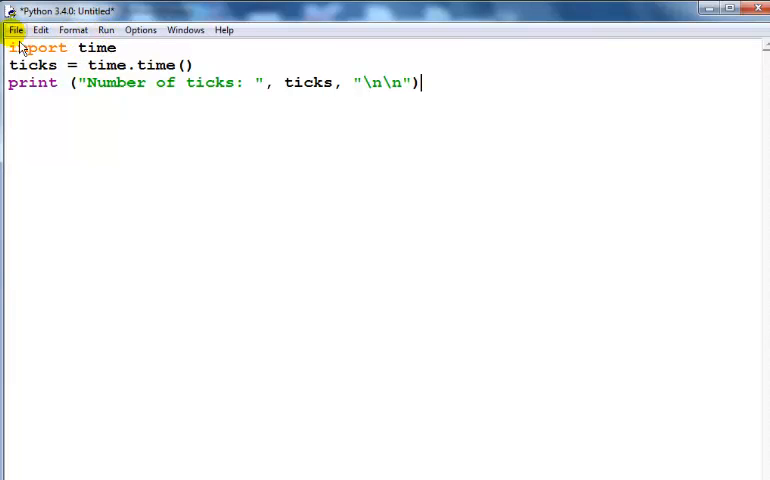
Save the script under the name 'ticks' as ticks.py in Python34.
left_click(15, 29)
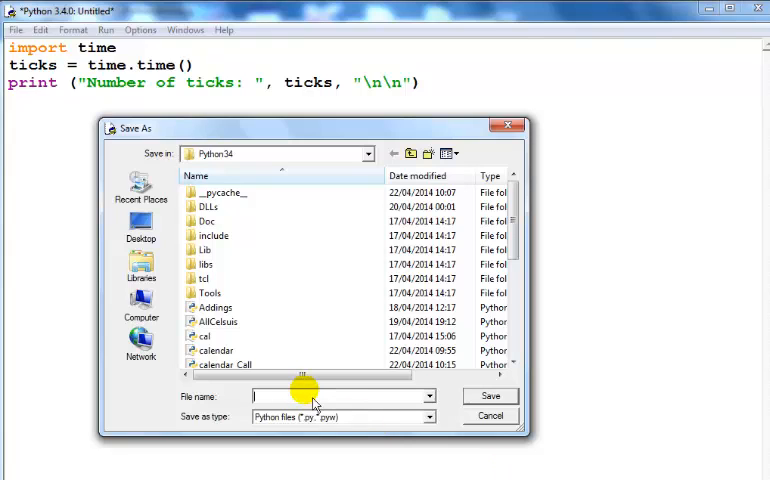
type("ticks")
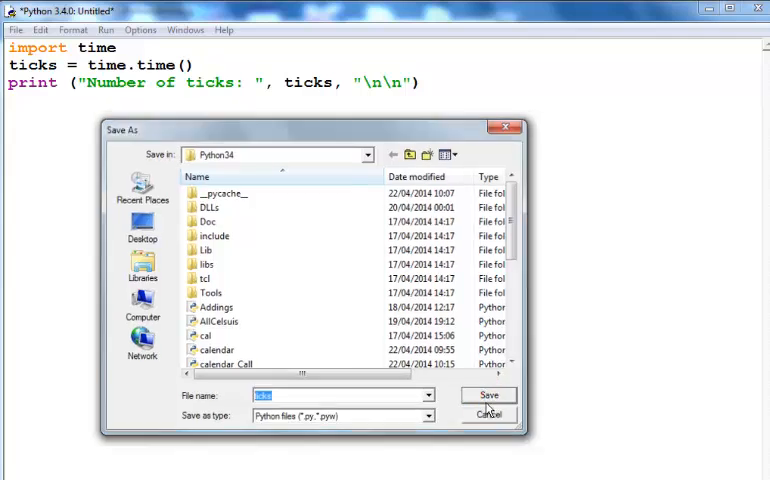
left_click(488, 394)
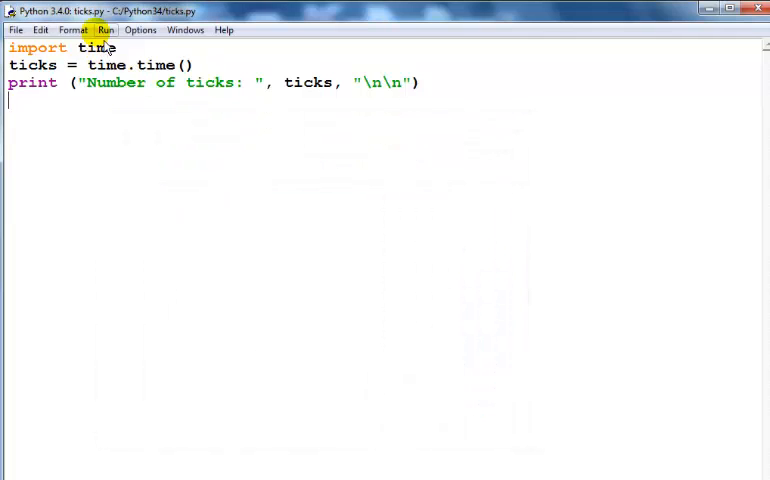
Run ticks.py with F5 and highlight the 'Number of ticks' output in the shell.
left_click(106, 29)
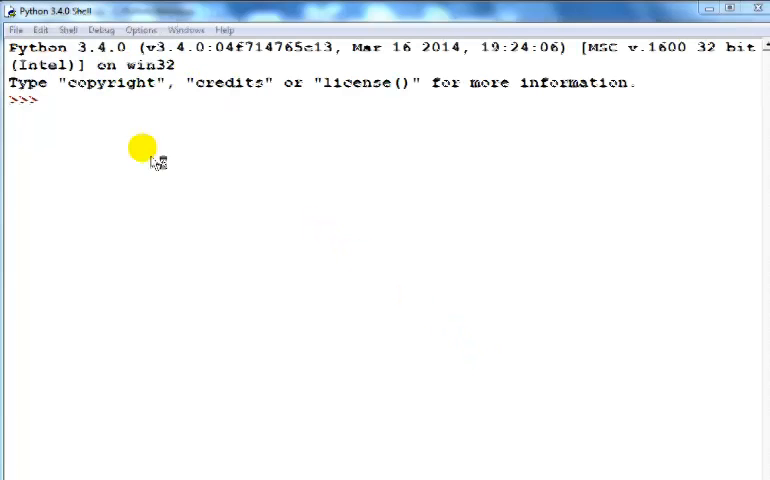
key("F5")
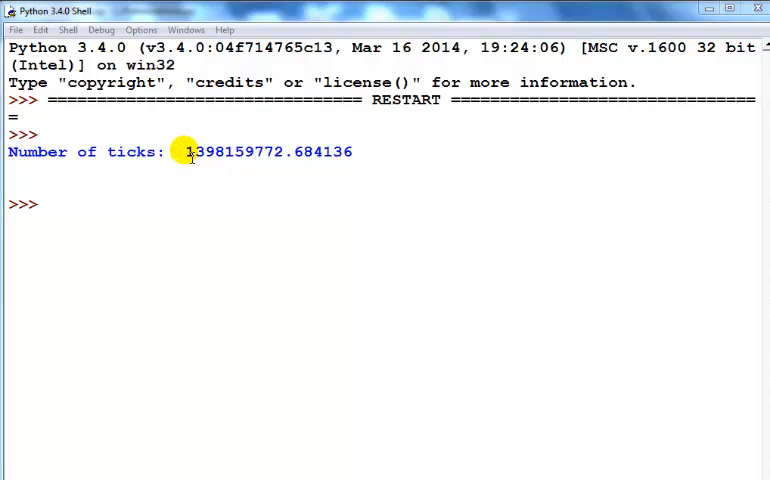
left_click_drag(185, 151, 285, 151)
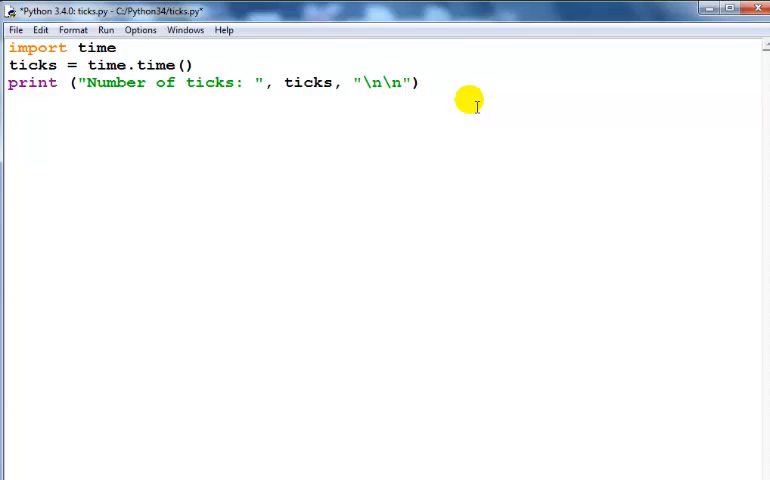
Add a line setting localtime from time.localtime(time.time()).
type("loca")
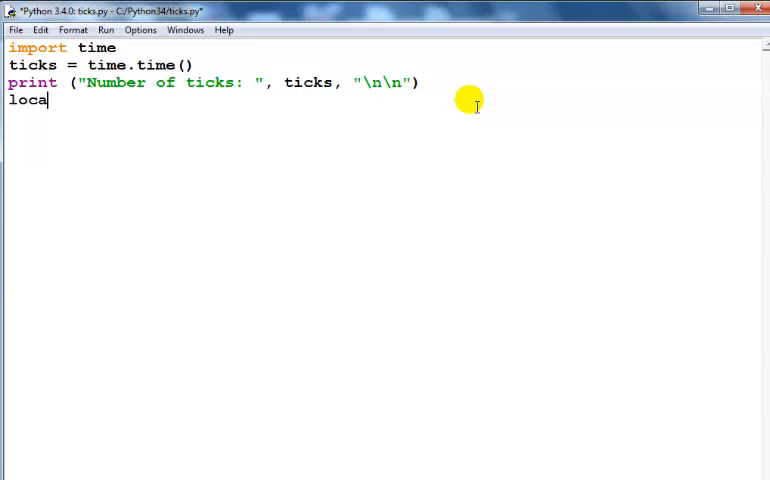
type("time =")
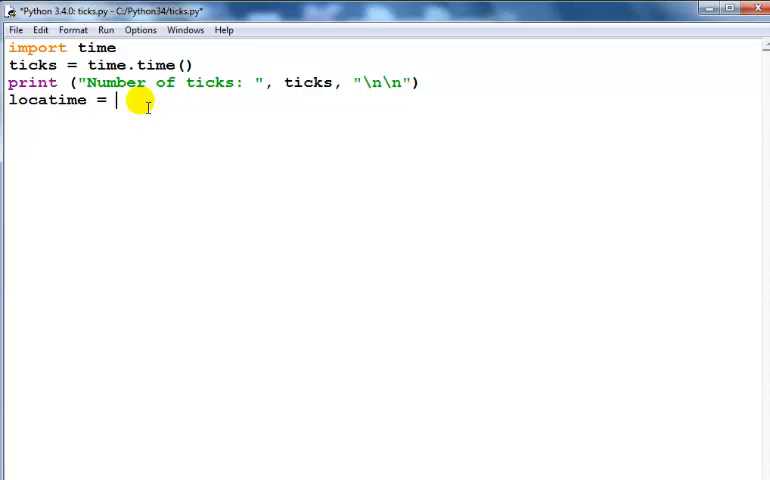
type("tim")
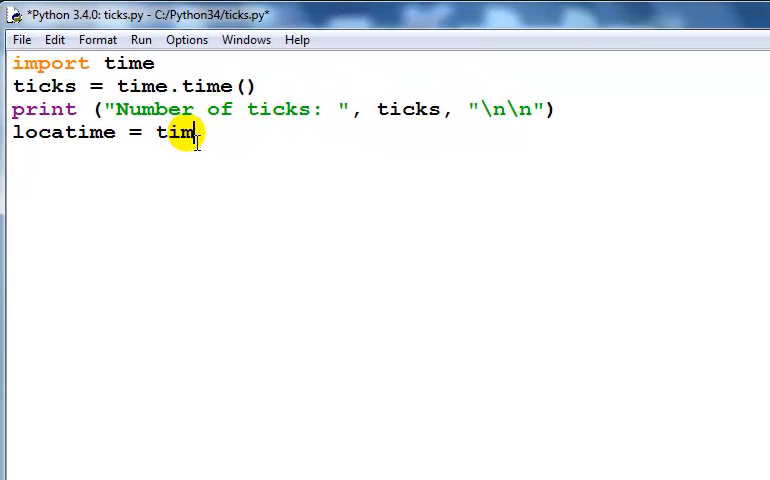
type("e.locatime")
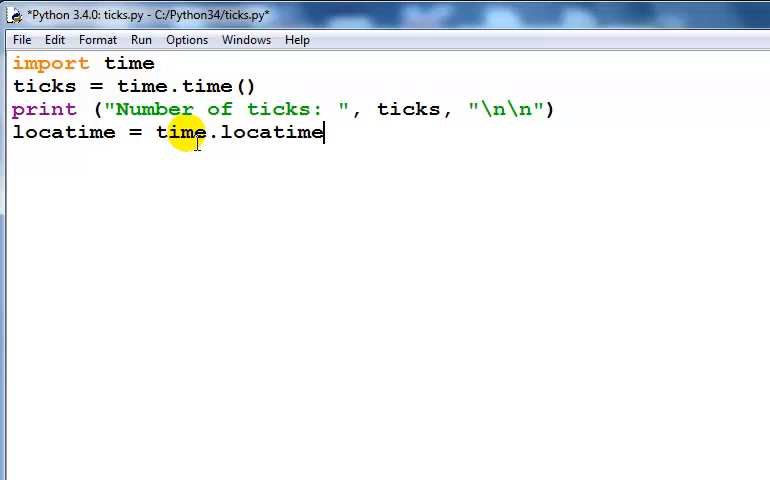
type("(tim")
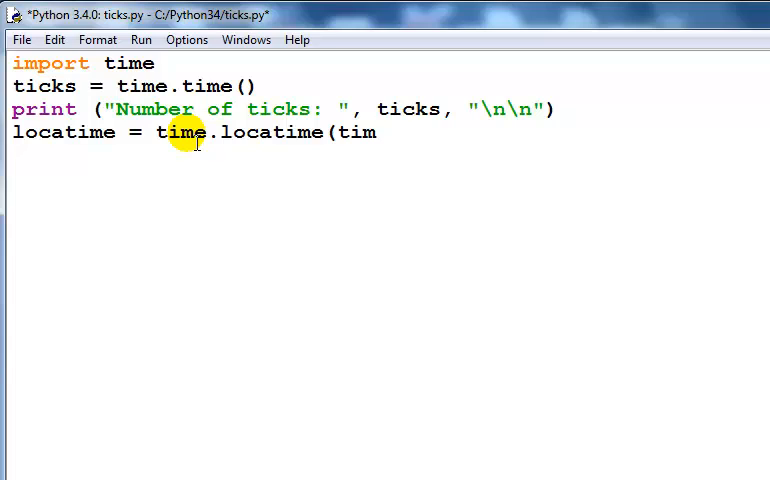
type("e.time())")
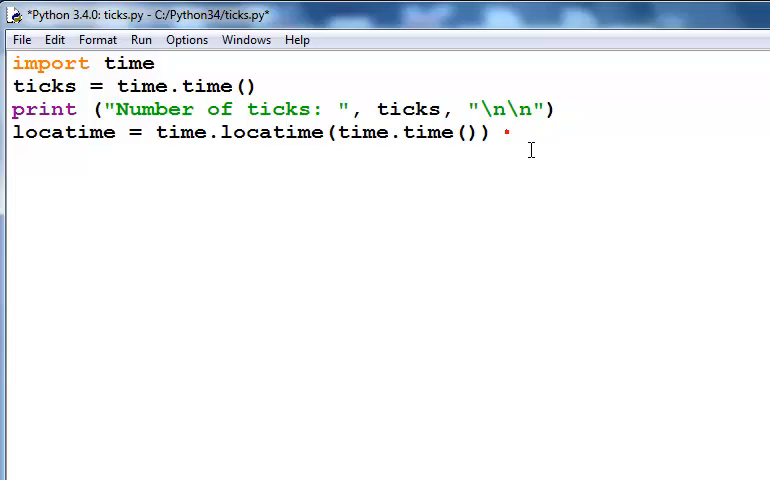
Add a copied print line labelled 'Local current time' and fix its variable names.
type("print (\"Number of ticks: \", ticks, \"\\n\\n\")")
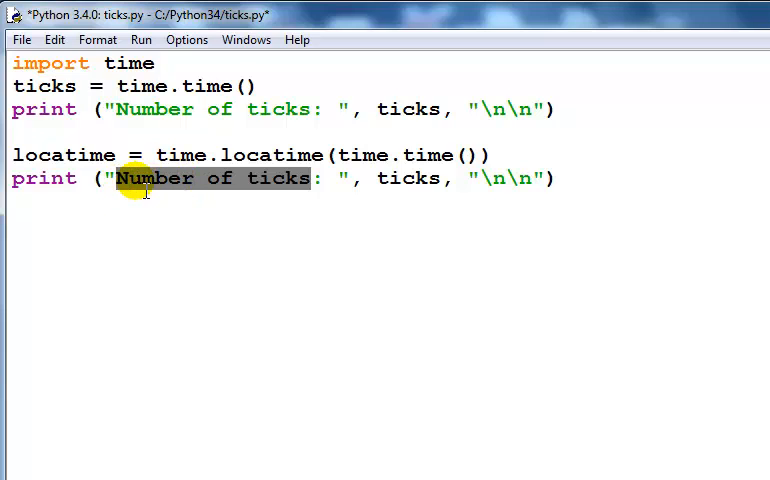
type("Local")
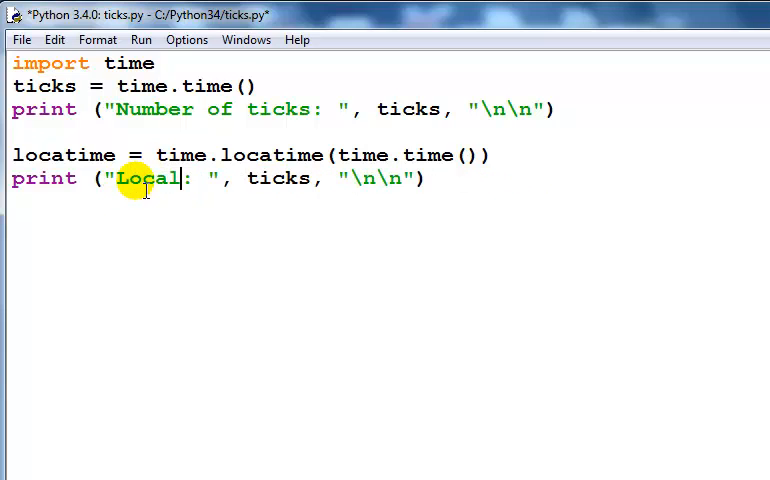
type("curr")
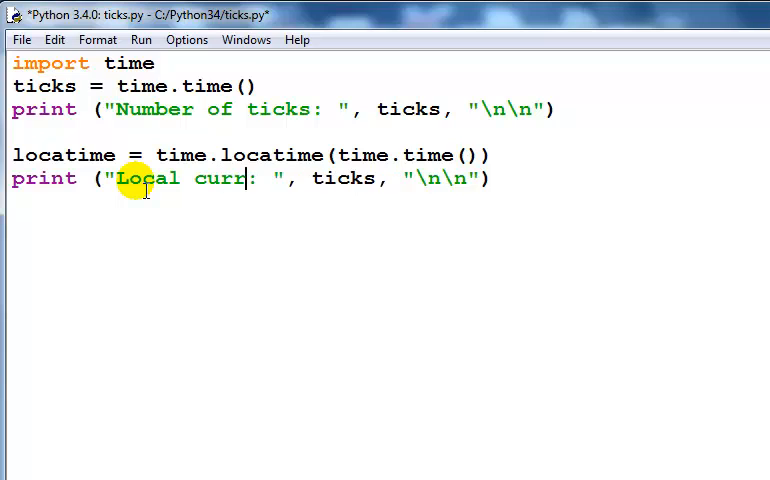
type("ent time")
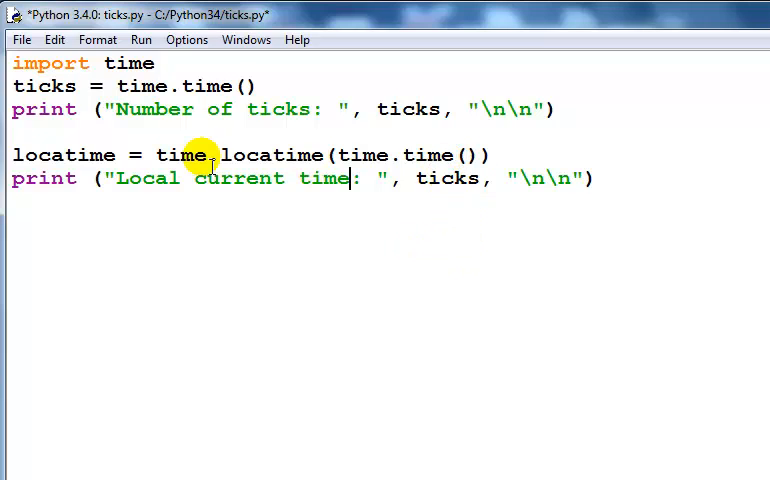
double_click(64, 155)
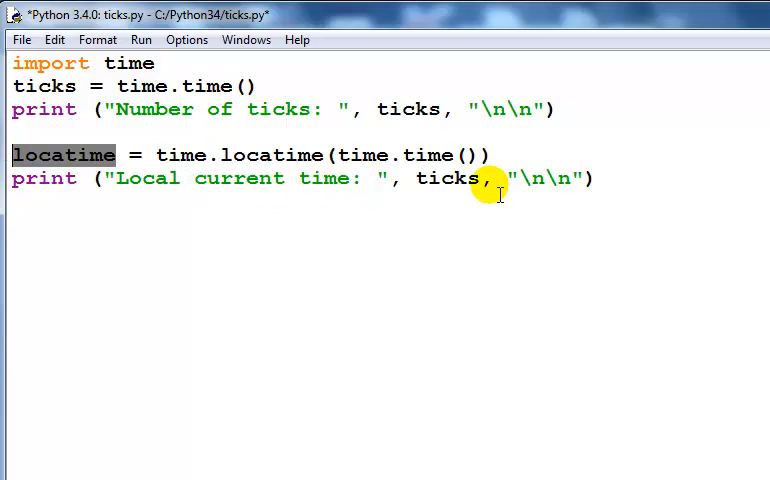
double_click(447, 178)
type("localtime")
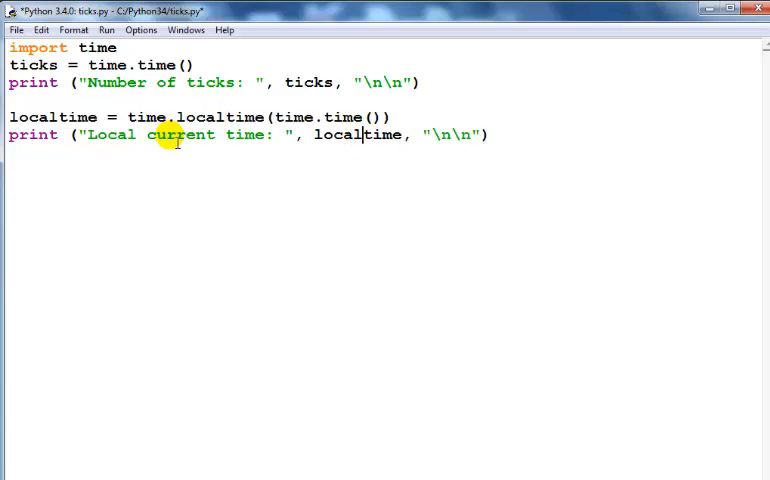
Run the updated ticks.py and inspect the ticks and 2014 struct_time output.
left_click(106, 29)
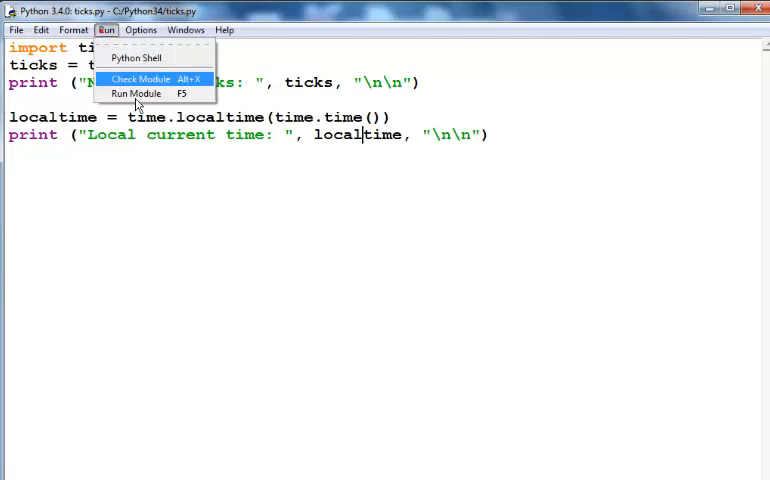
left_click(136, 93)
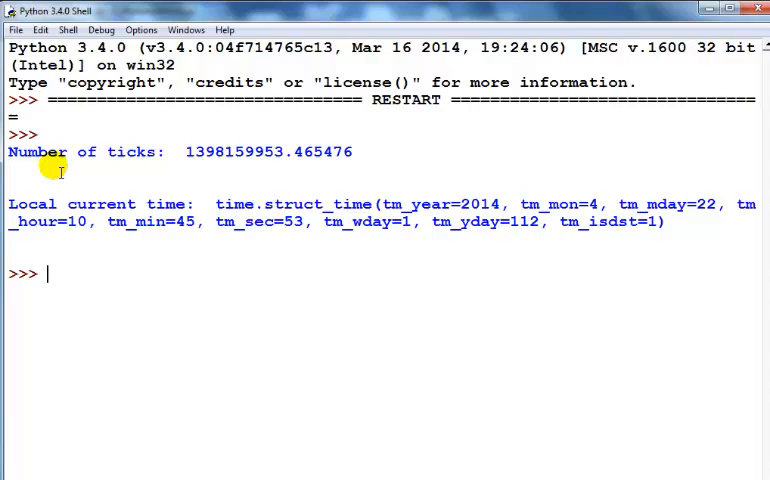
left_click_drag(155, 152, 355, 152)
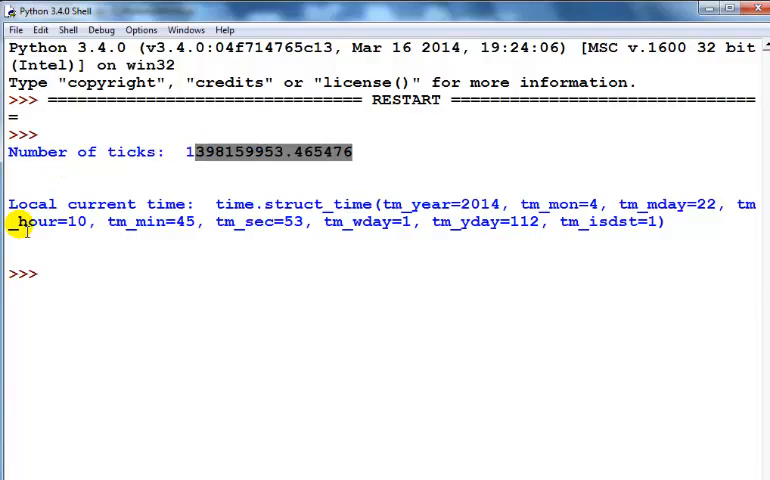
mouse_move(325, 218)
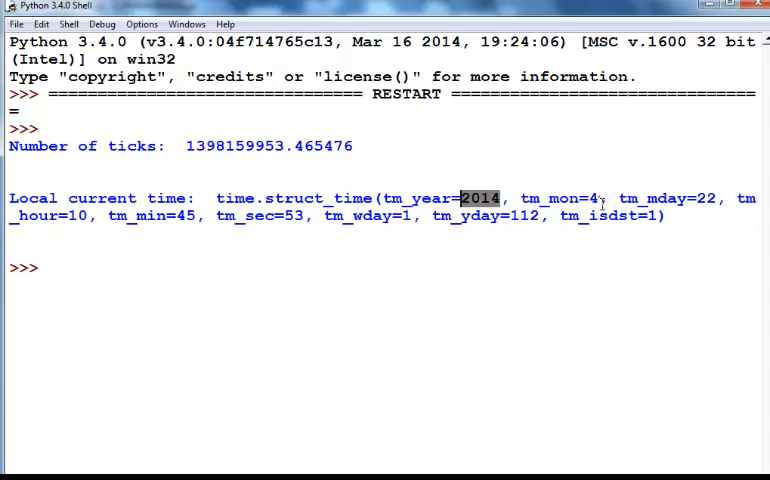
double_click(610, 216)
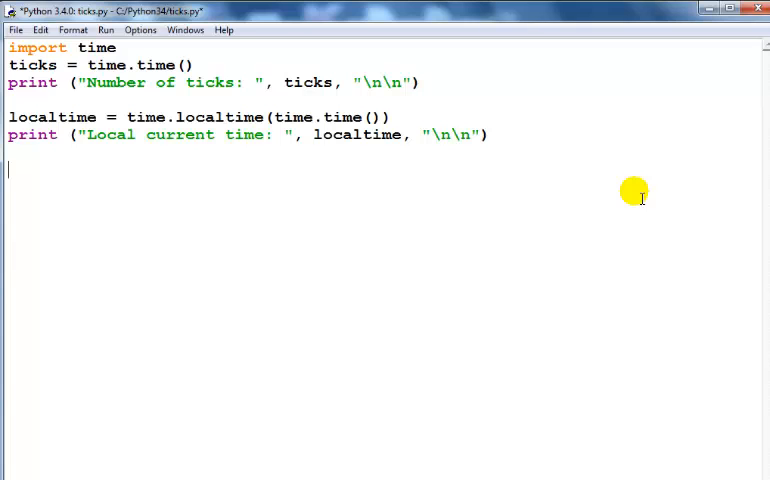
Type currenttime = time.asctime(time.localtime(time.time())) on a new line.
type("cu")
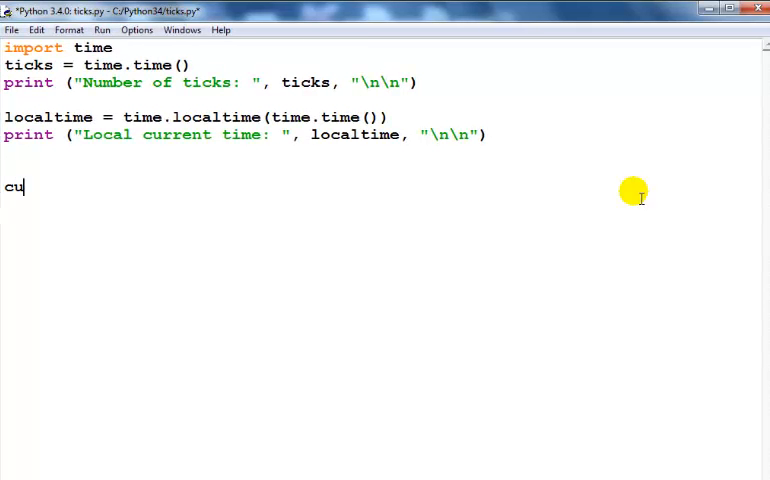
type("rren")
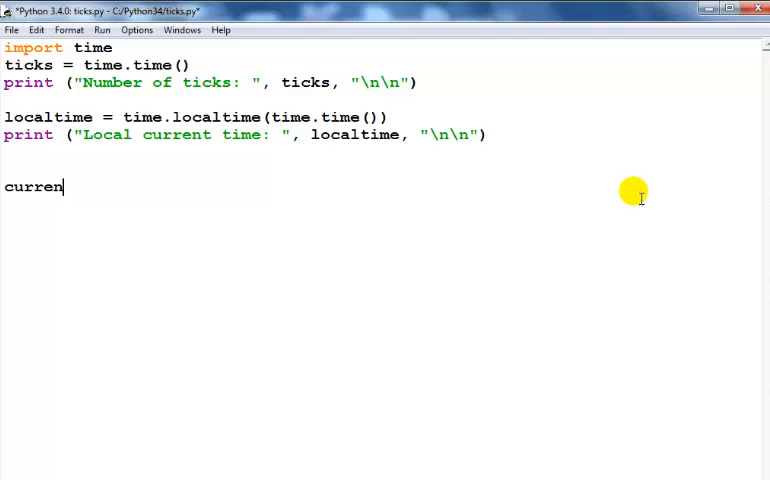
type("time = ti")
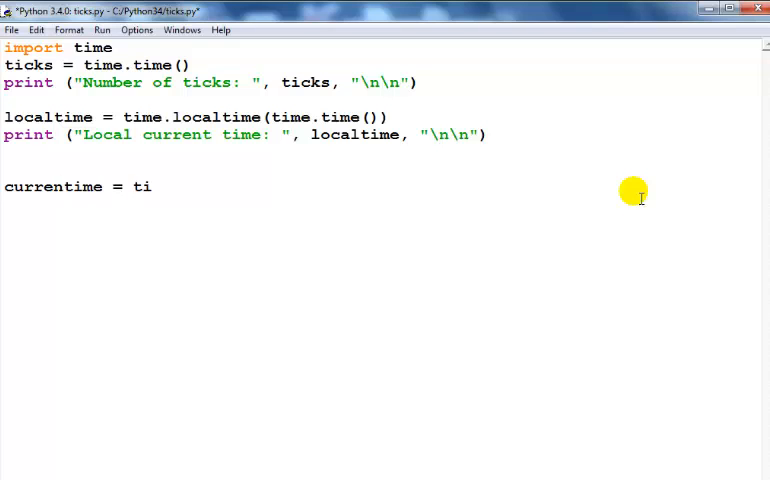
type("me.")
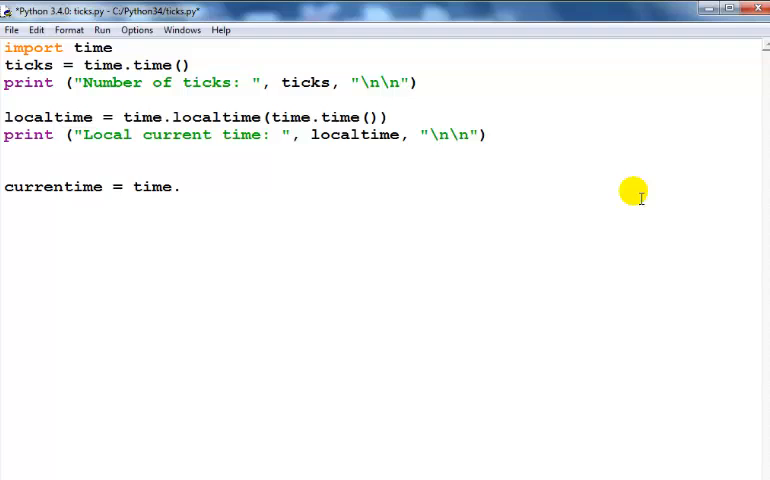
type("a")
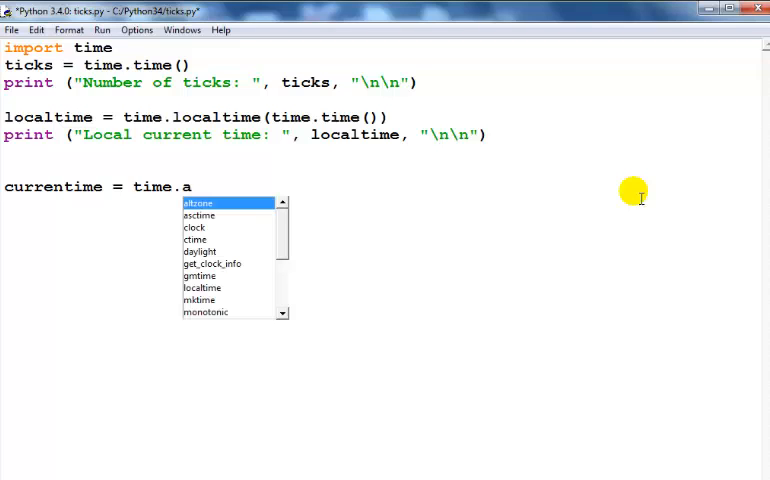
type("sctime")
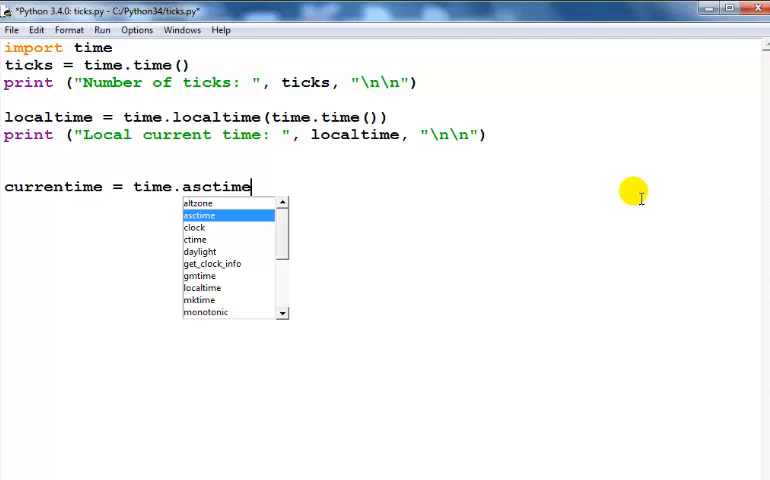
type("(")
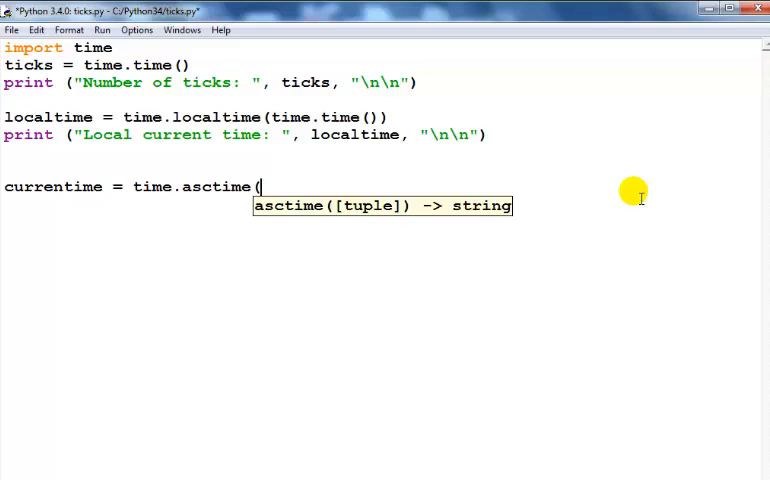
type("ti")
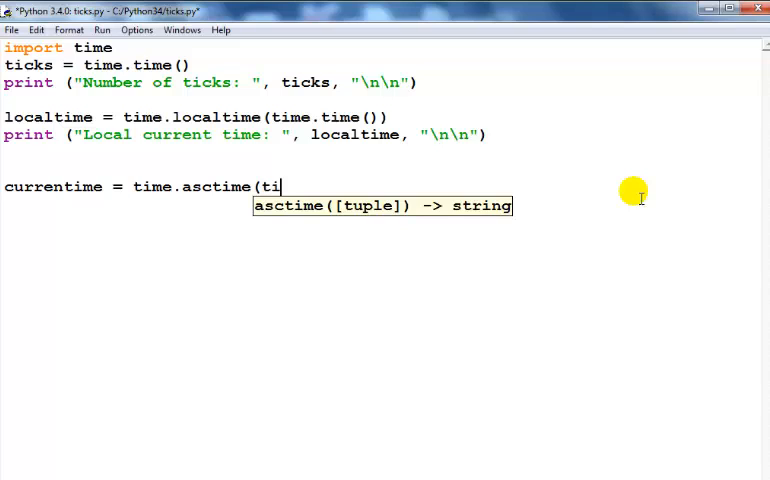
type("me")
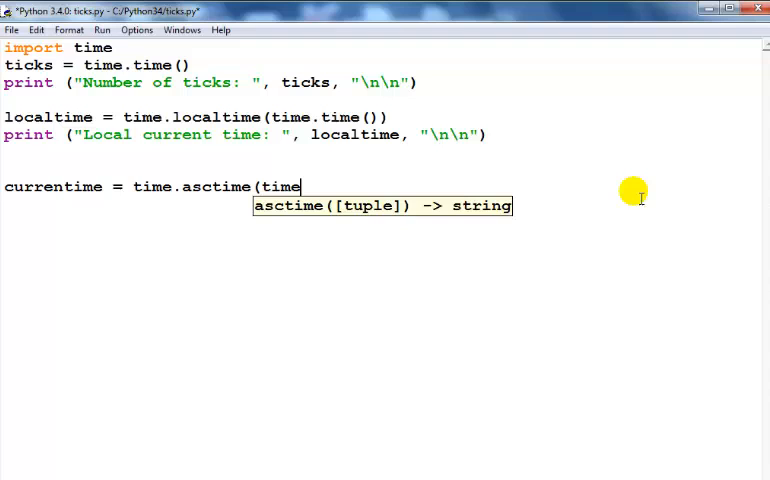
type(".loc")
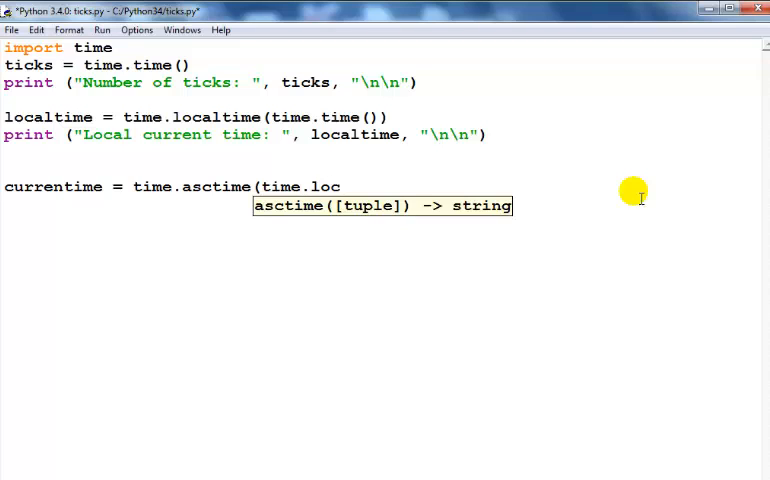
type("altime")
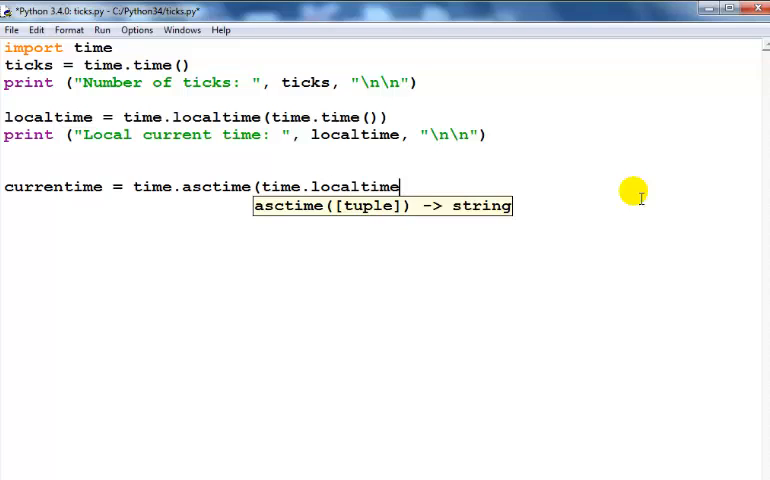
type("(tim")
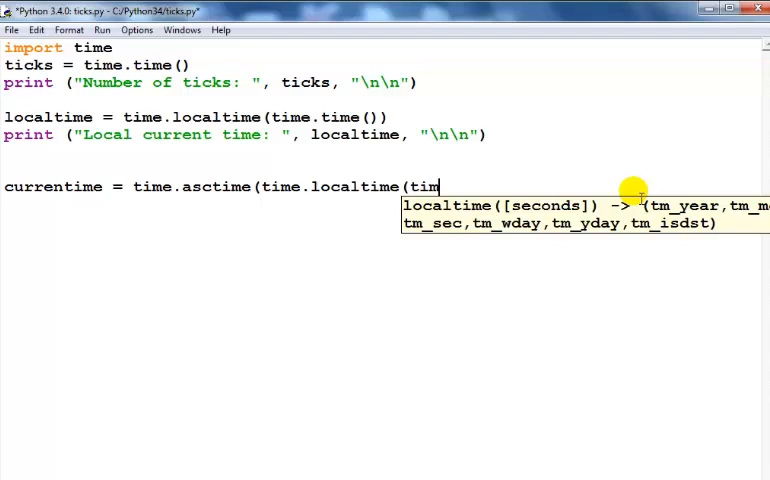
type("e.ti")
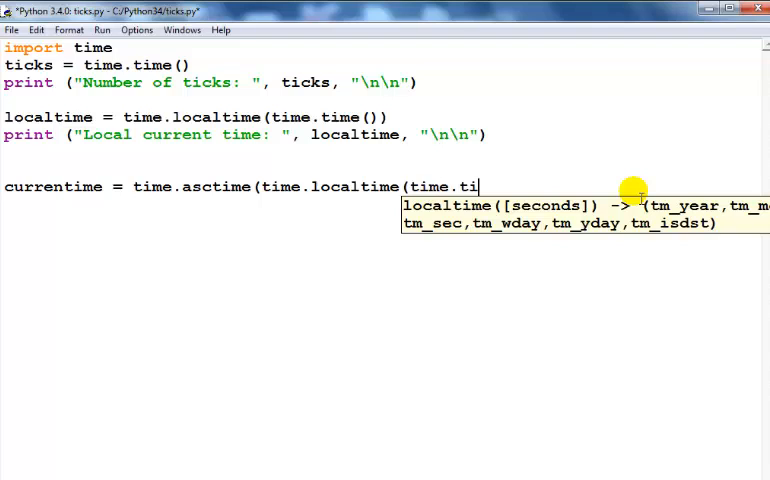
type("me(")
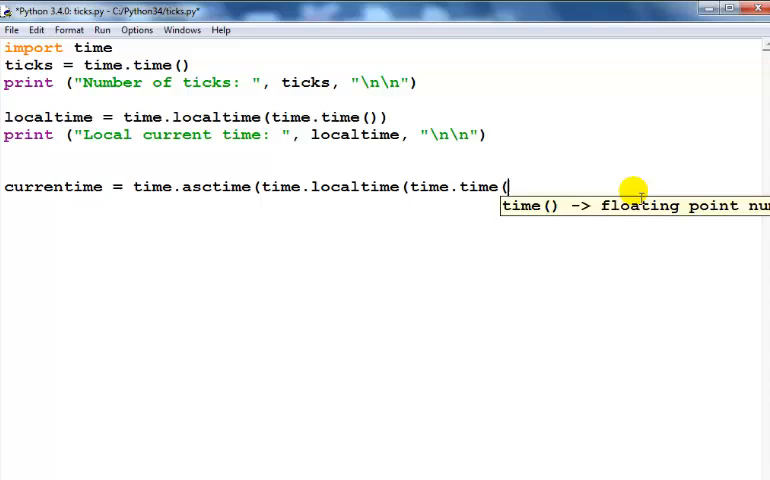
type("))")
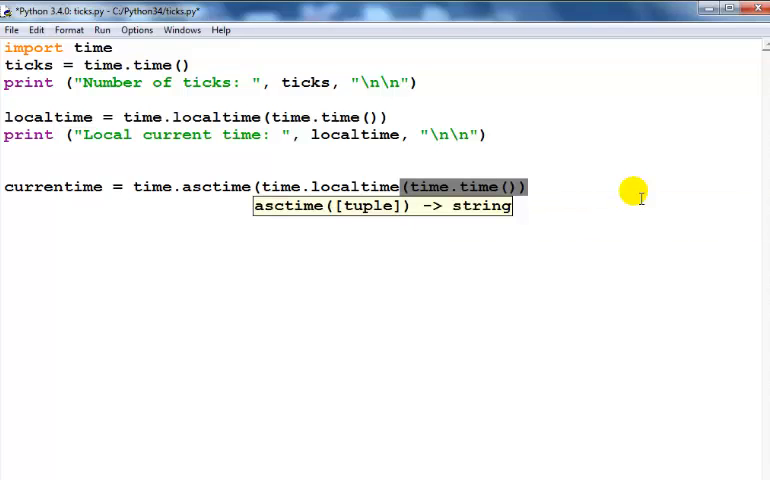
type(")")
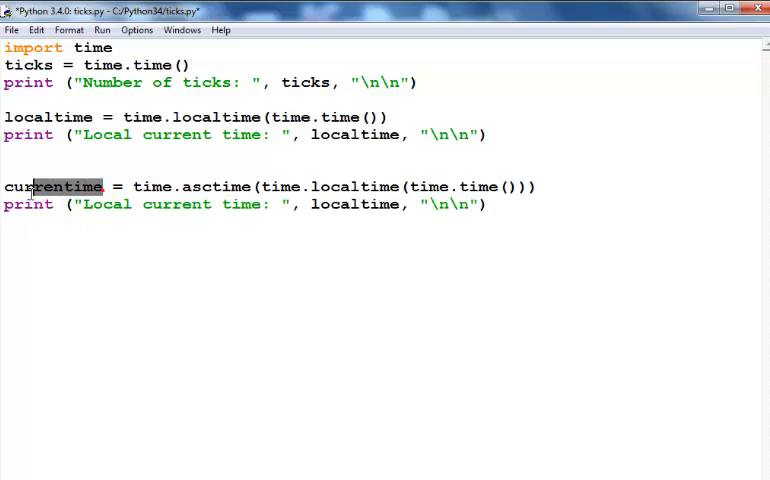
Make the copied print line output currenttime, labelled 'Formatted local current time'.
double_click(52, 186)
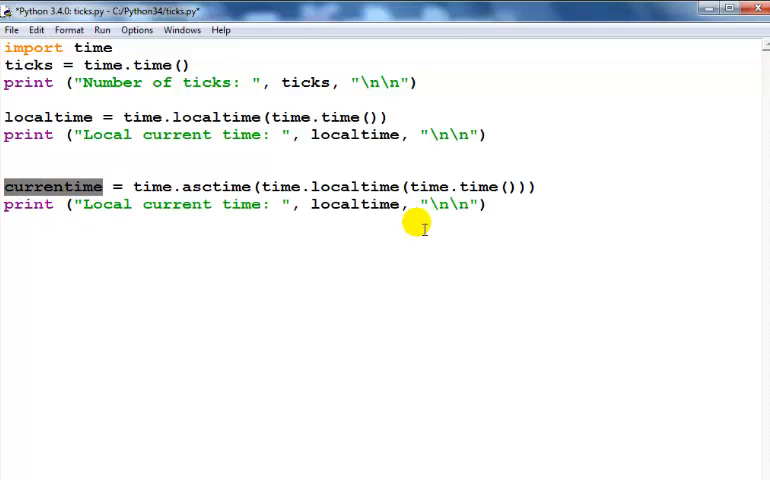
double_click(355, 204)
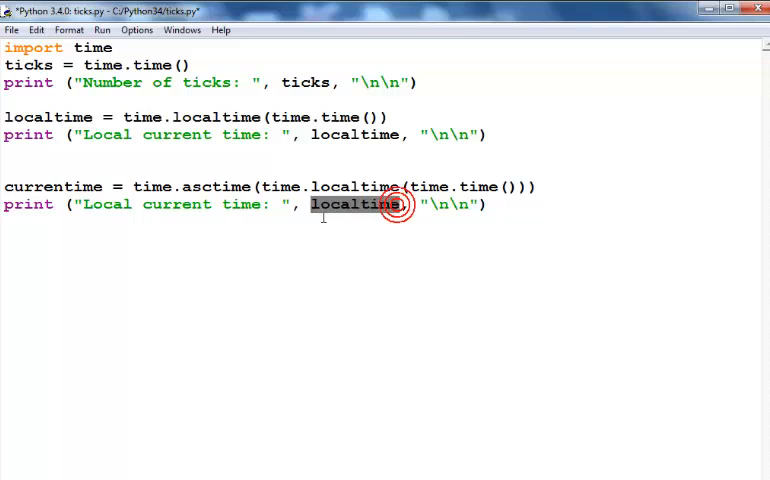
type("currenttime")
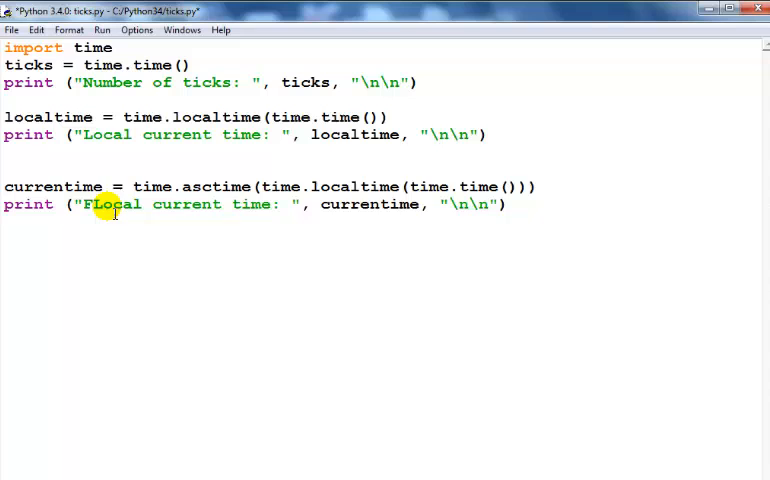
type("orma")
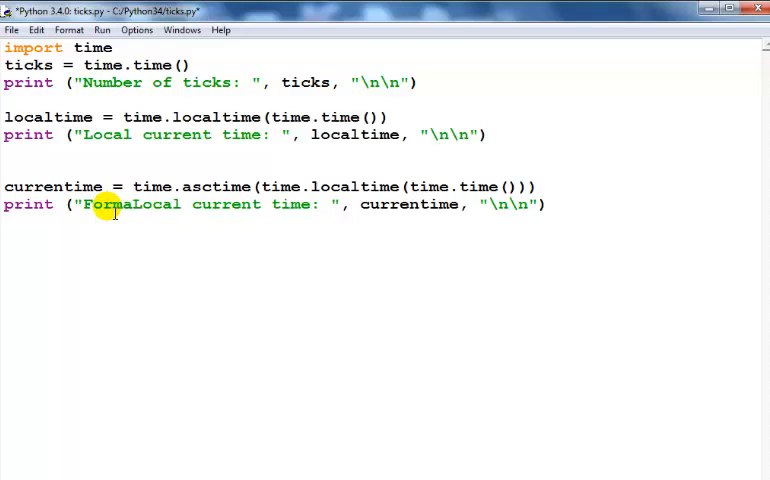
type("tted")
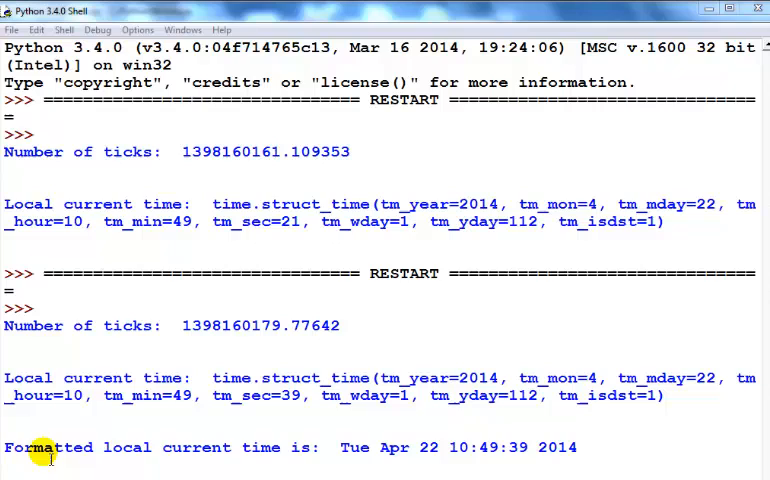
double_click(50, 447)
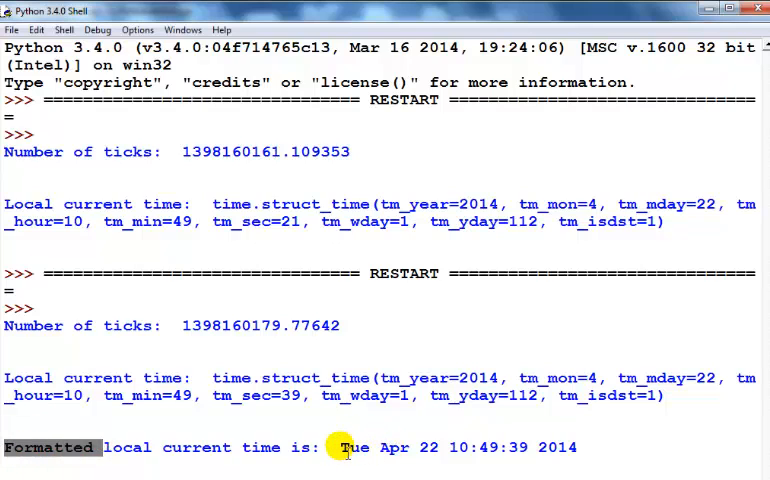
double_click(352, 447)
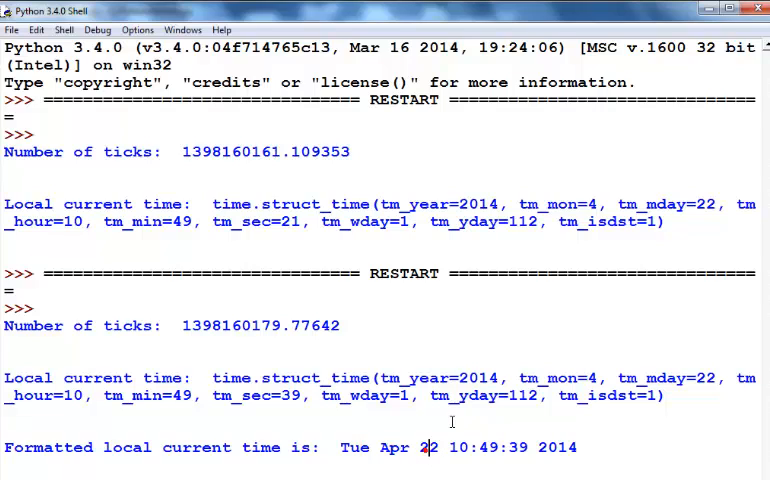
mouse_move(590, 455)
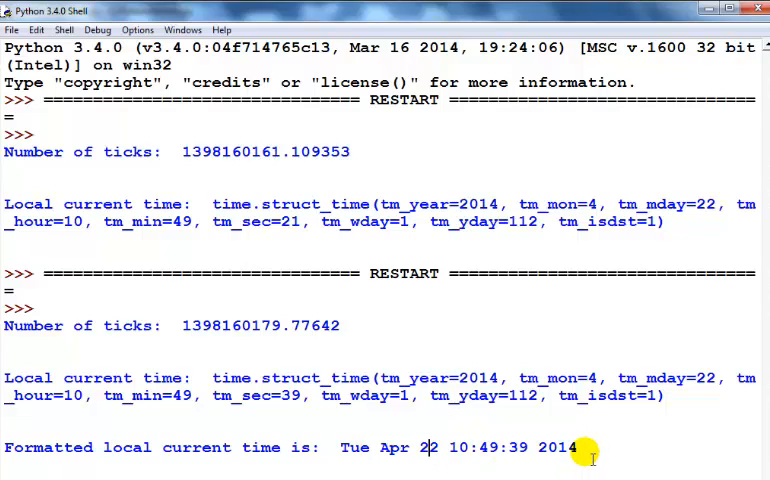
left_click_drag(438, 447, 534, 447)
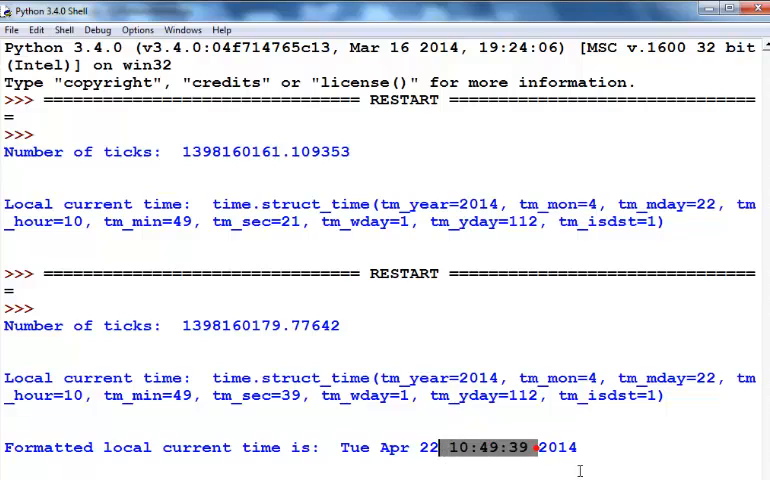